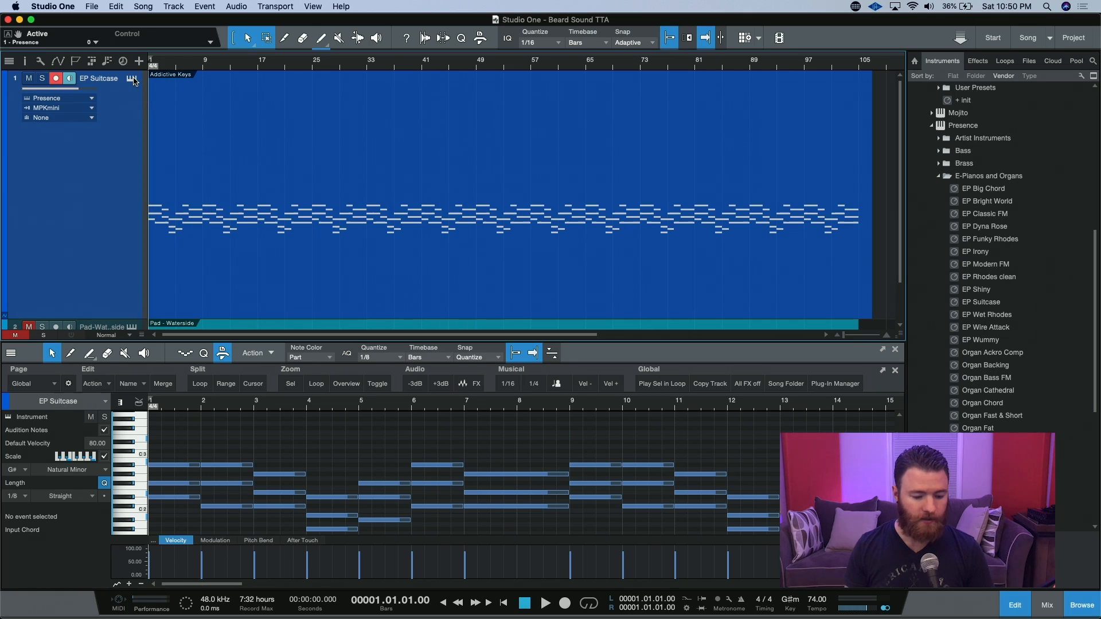
Record a new piano melody above the existing chords on the EP Suitcase track.
left_click(133, 78)
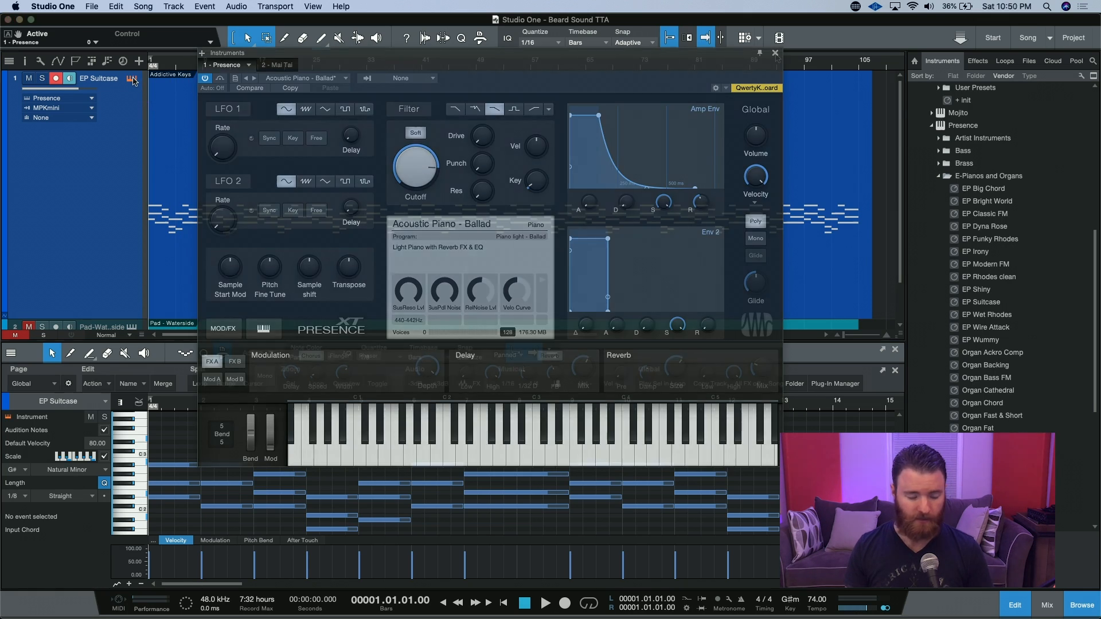
left_click(774, 52)
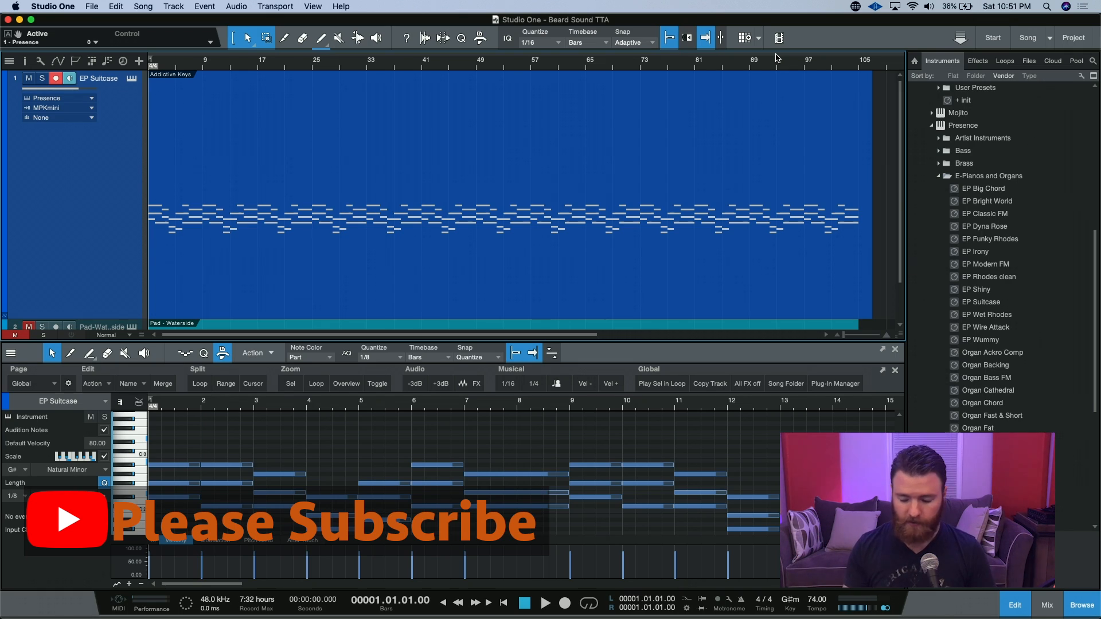
left_click(546, 602)
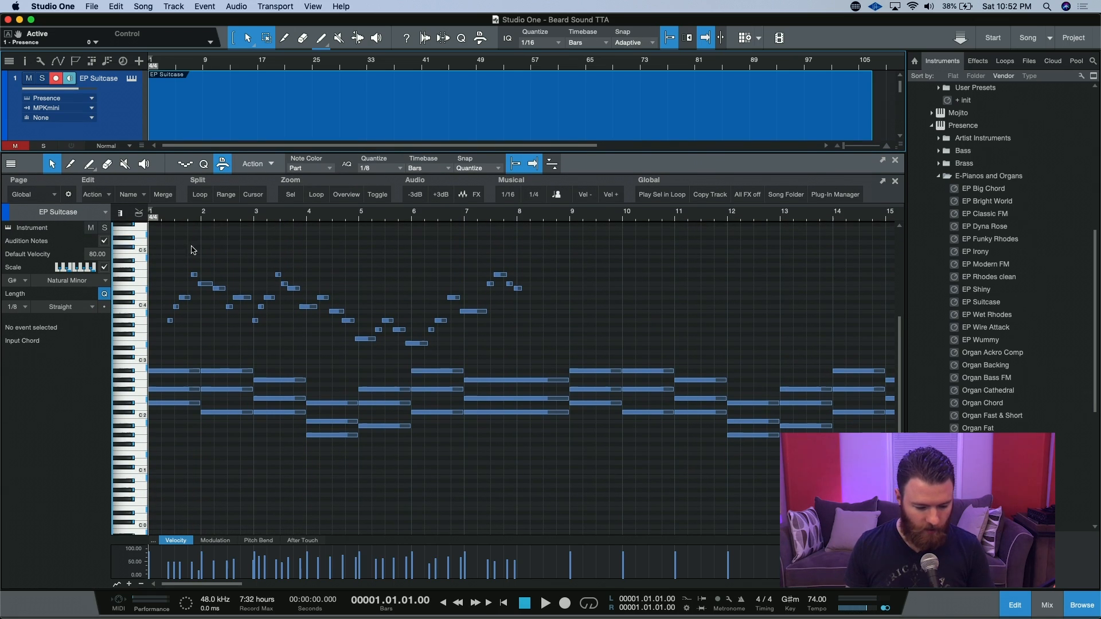
Marquee-select the recorded melody notes and bring up the editing actions list.
left_click_drag(192, 248, 551, 354)
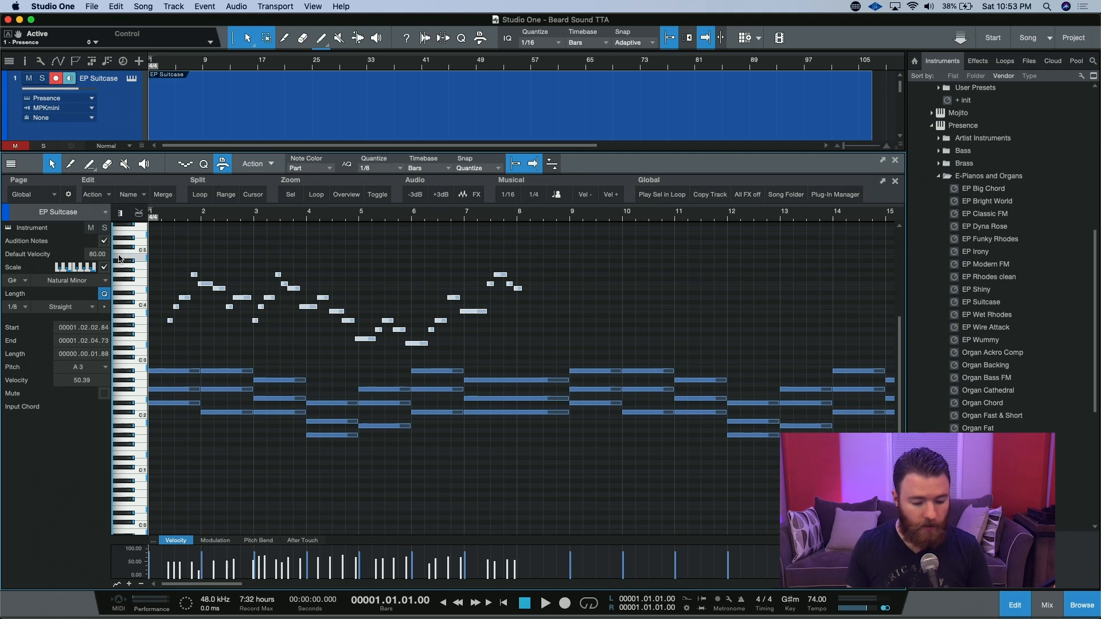
left_click(251, 164)
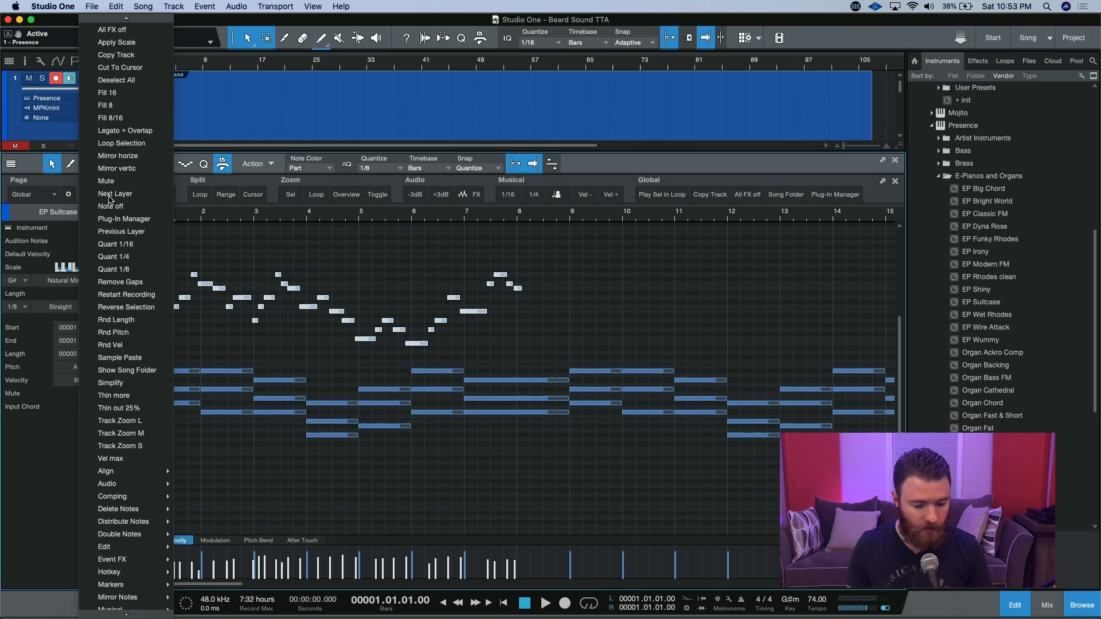
mouse_move(116, 42)
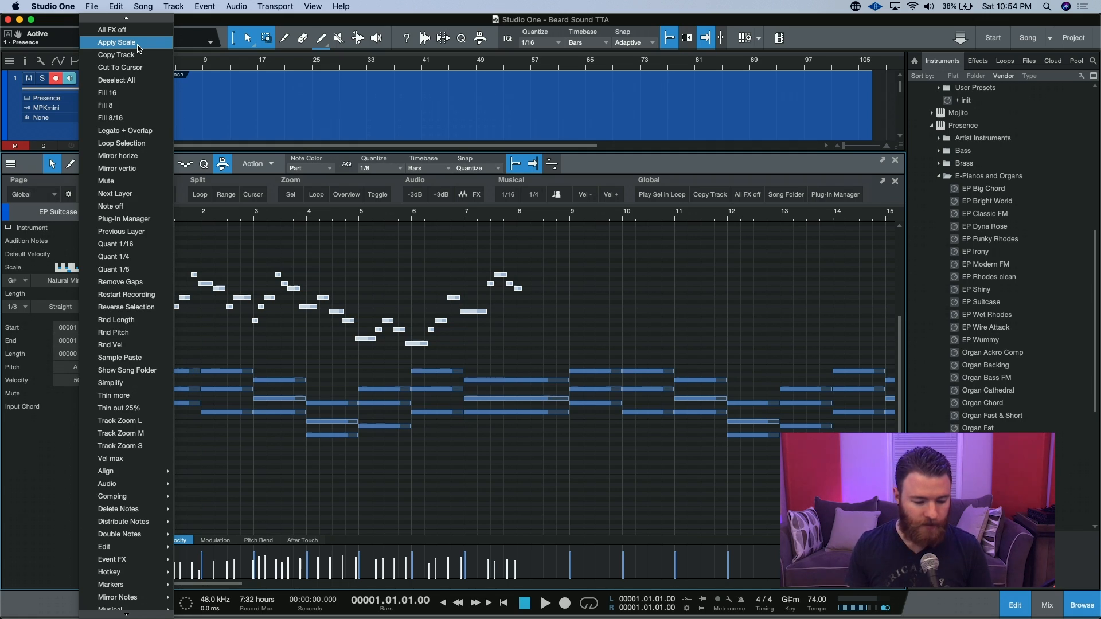
Apply Scale to conform the selected melody notes to G# natural minor.
left_click(117, 42)
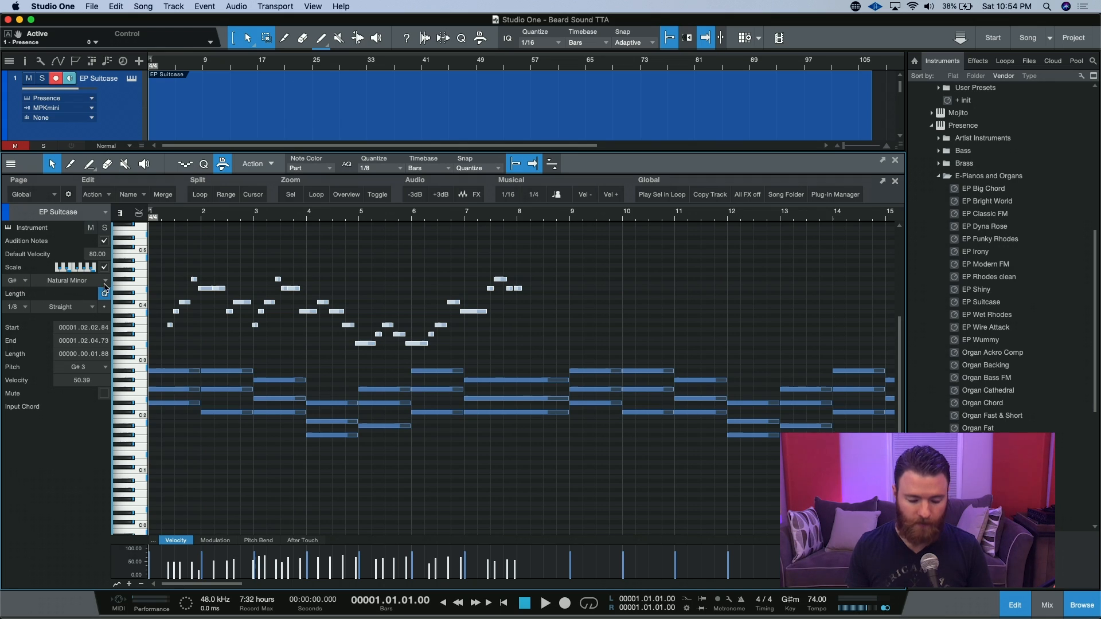
Audition the snapped melody, stop, and set the scale root to D#.
left_click(546, 602)
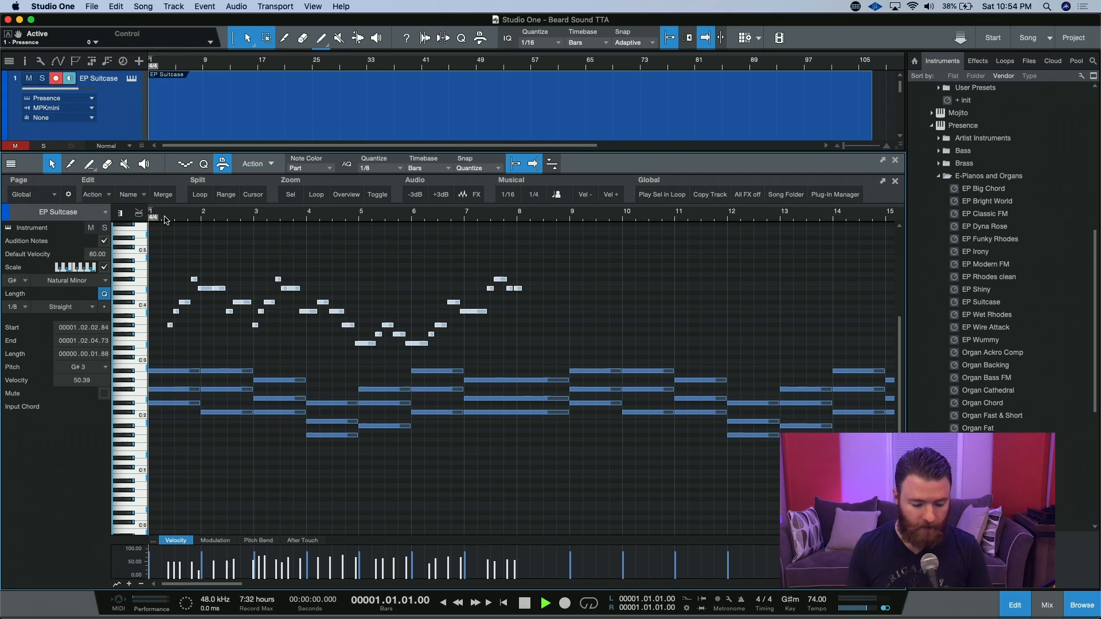
left_click(523, 602)
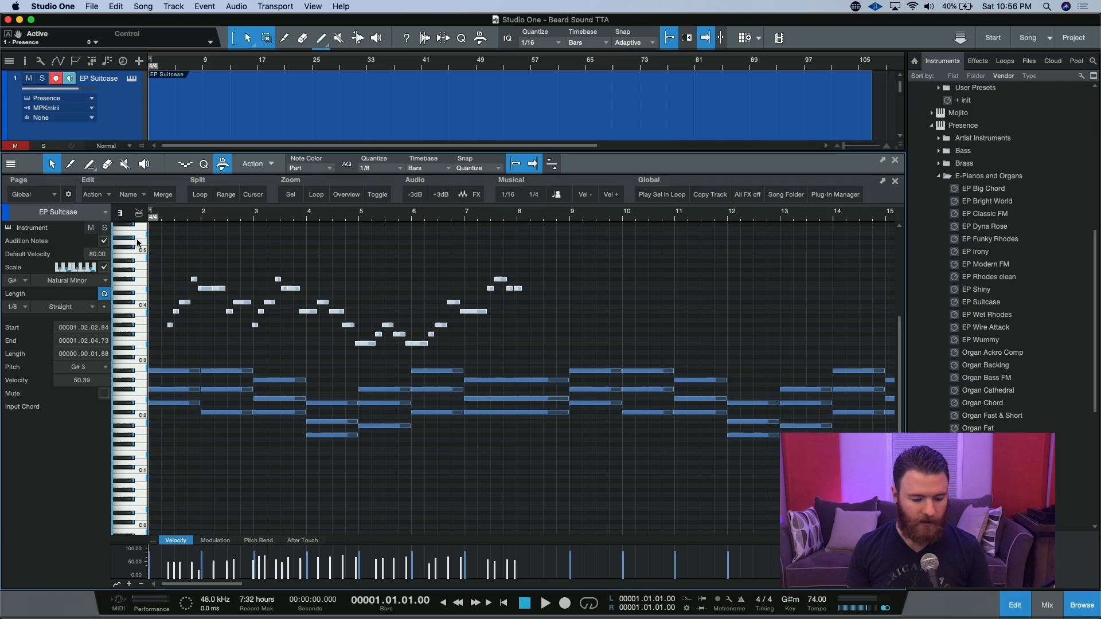
left_click(14, 280)
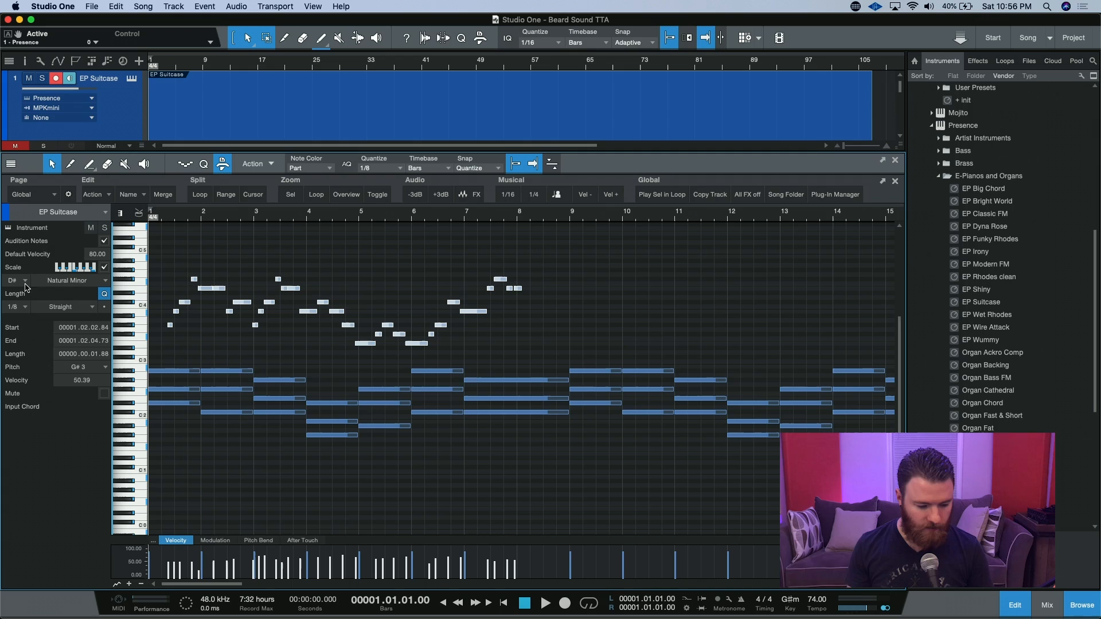
Bring up the editing actions list to apply D# natural minor to the melody.
left_click(251, 164)
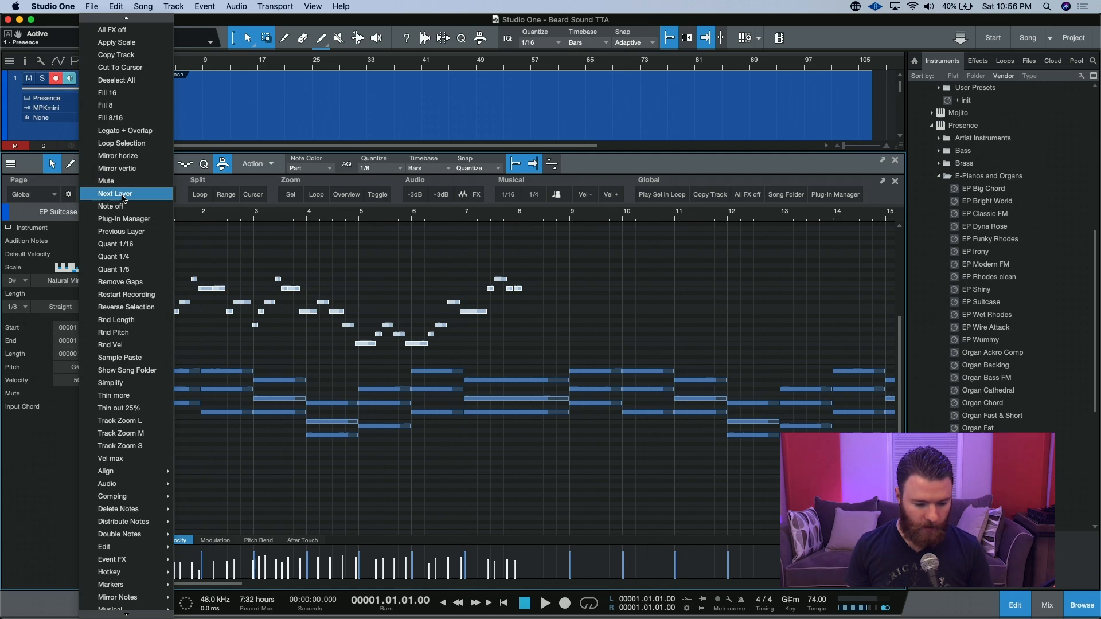
mouse_move(117, 42)
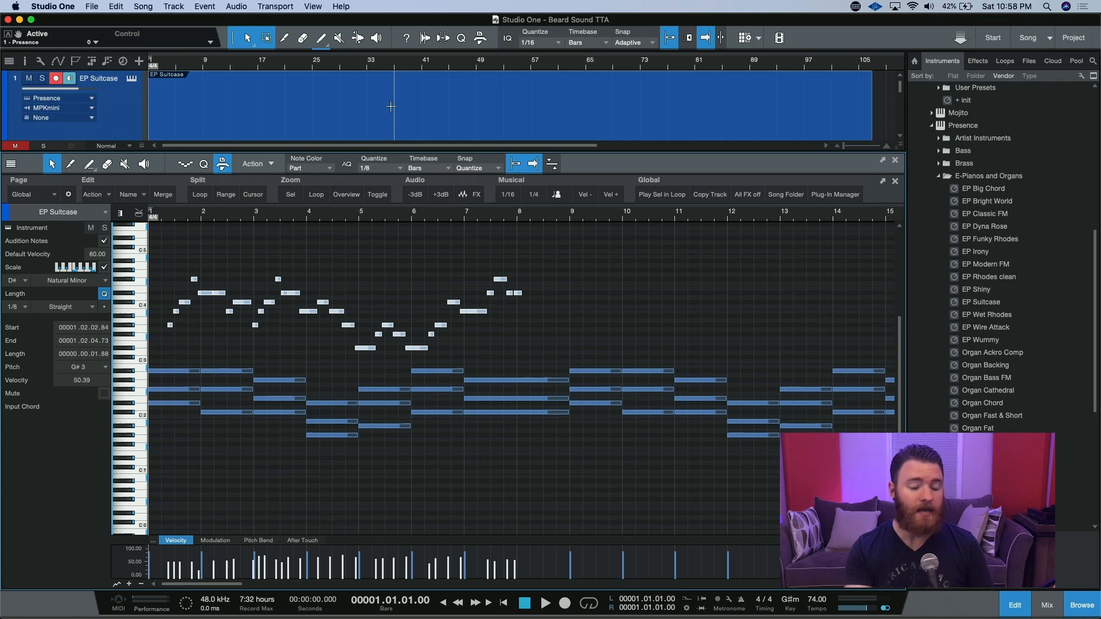
mouse_move(37, 279)
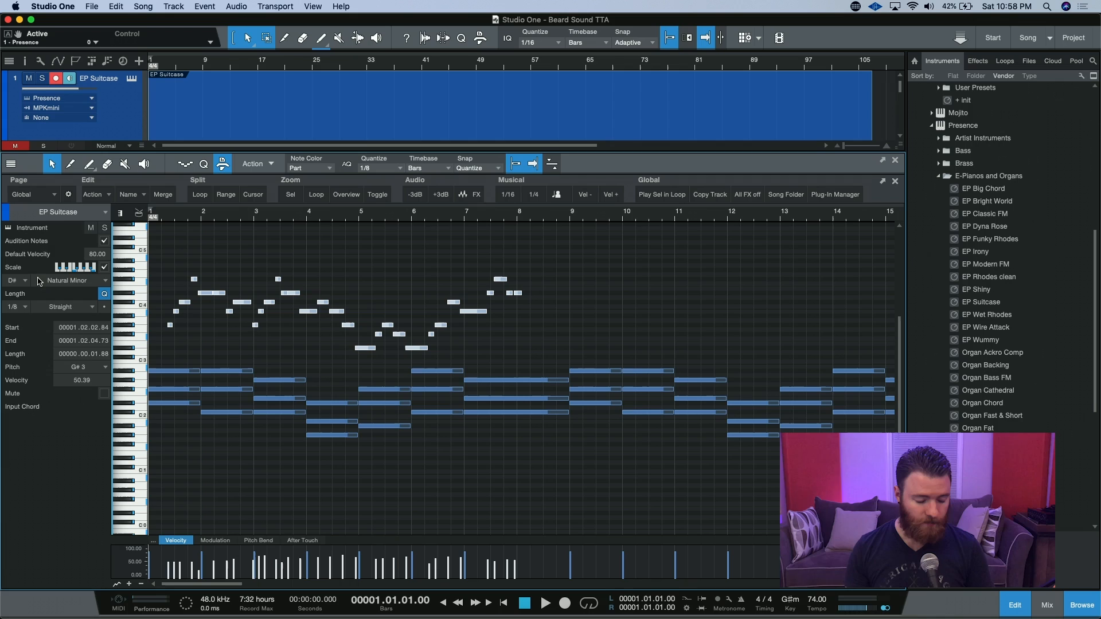
Set the scale root back to G# and bring up the editing actions list.
left_click(13, 279)
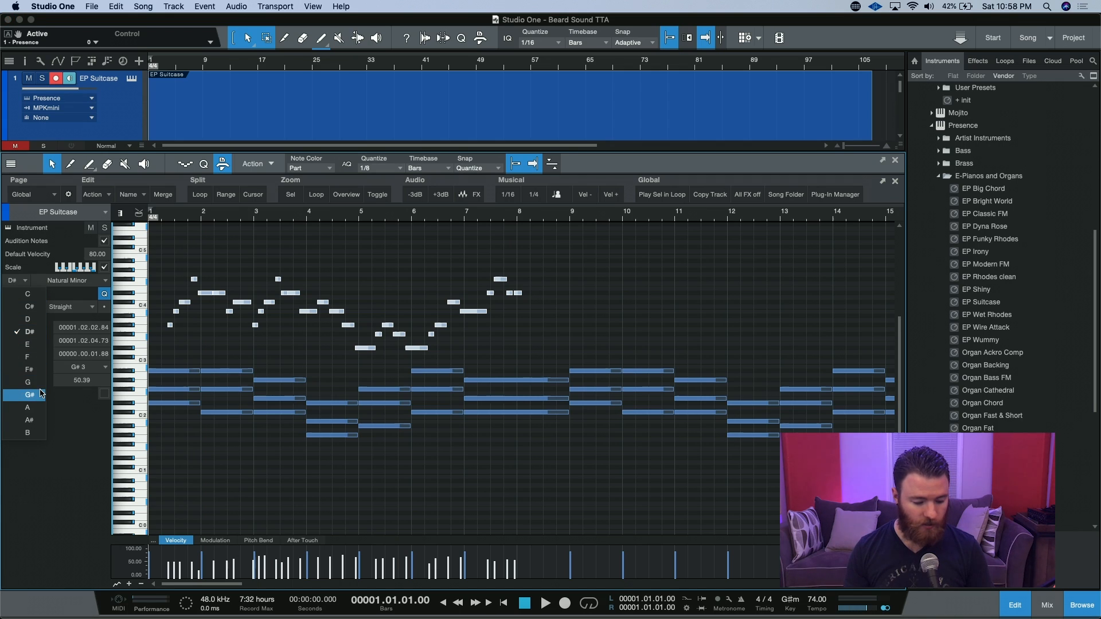
left_click(251, 165)
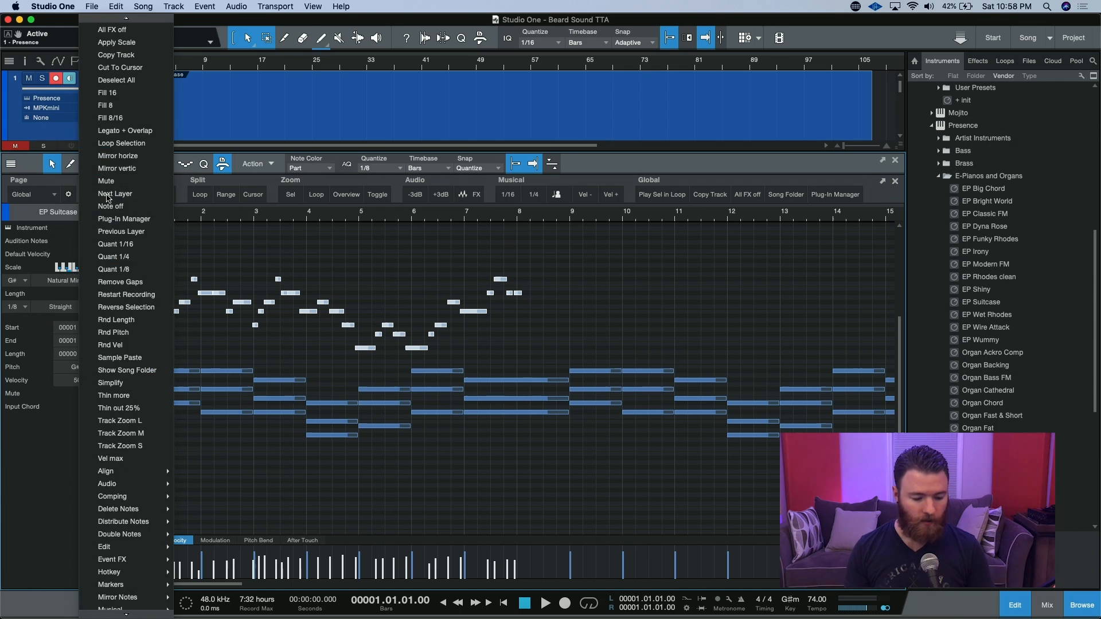